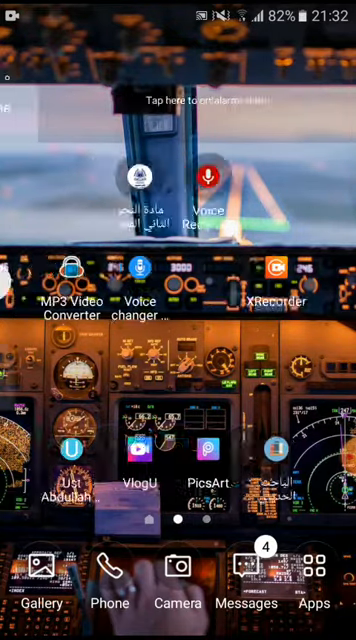
Launch VlogU from the home screen, reaching its second permission prompt.
left_click(320, 590)
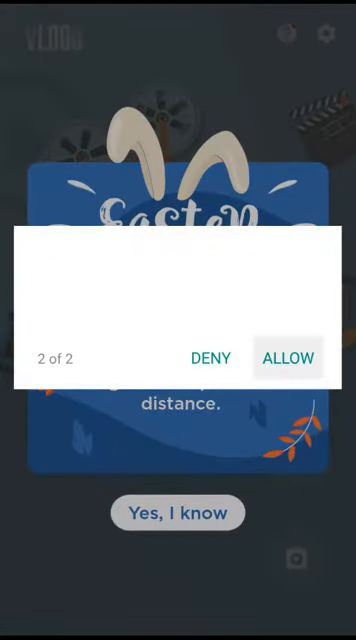
Allow VlogU's permission request so the video picker opens.
left_click(289, 357)
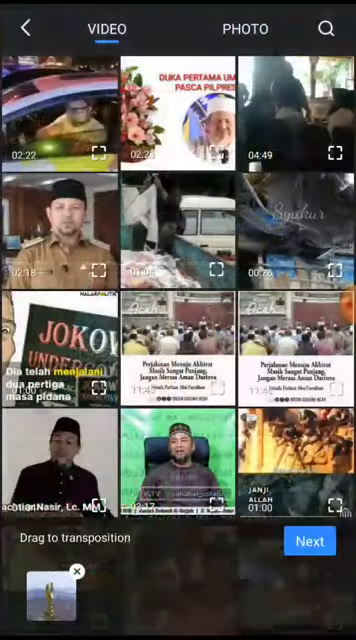
Load the chosen minaret clip into the editor at a square 1:1 screen scale.
left_click(309, 541)
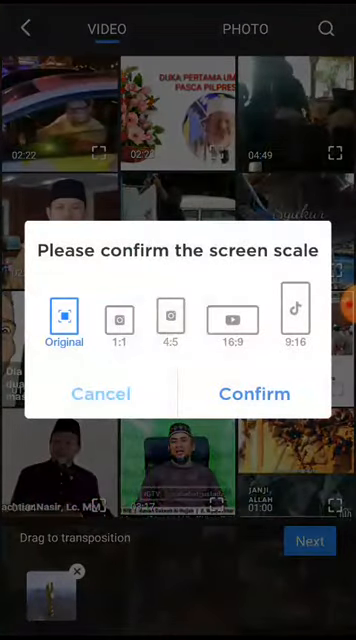
left_click(122, 317)
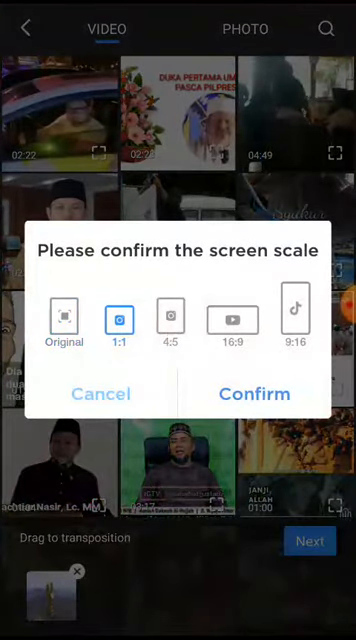
left_click(254, 393)
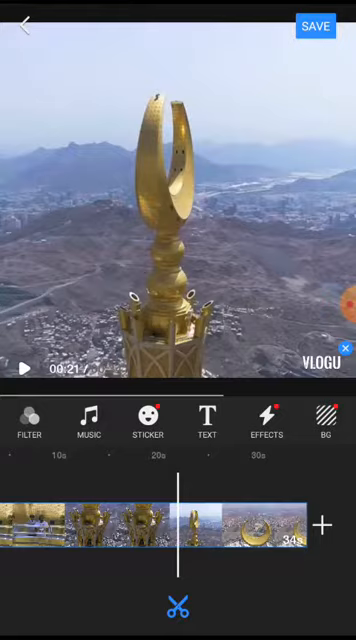
Leave the VlogU editor and go to the home screen.
key("home")
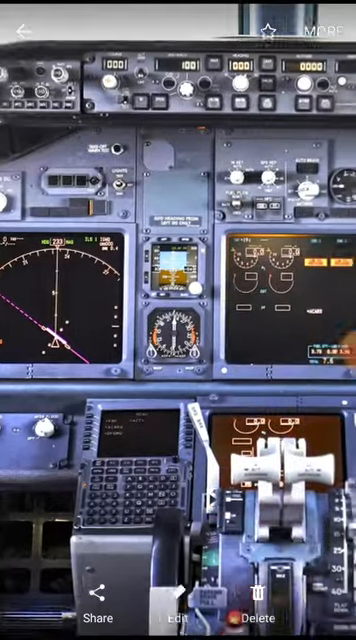
Swipe through the cockpit photo, then launch Voice changer with effects.
scroll("left", 3)
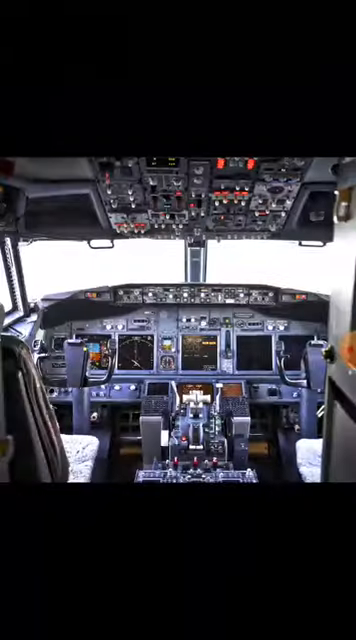
left_click(178, 320)
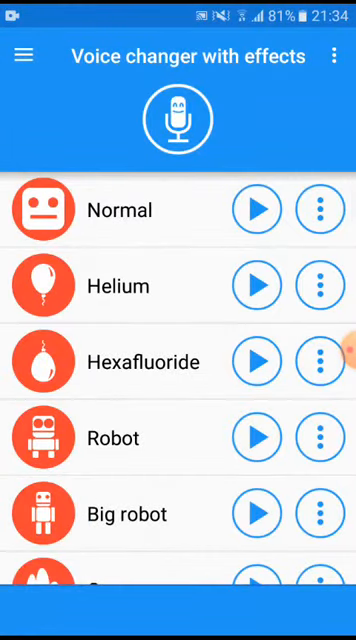
Record a voice clip and dismiss the full-screen TikTok ad.
left_click(178, 119)
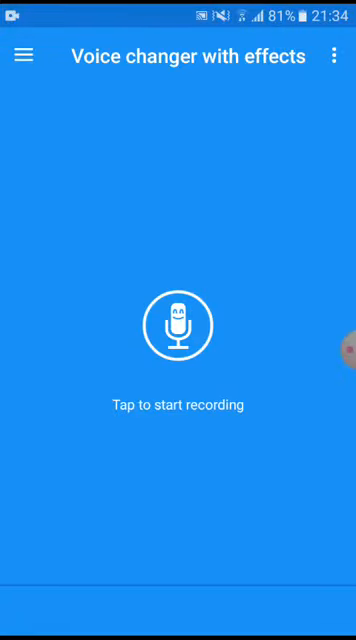
left_click(178, 324)
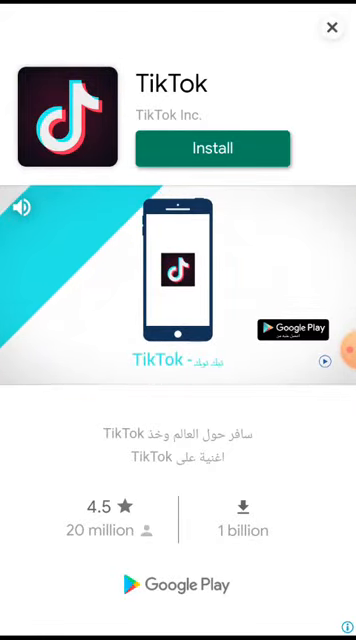
left_click(332, 27)
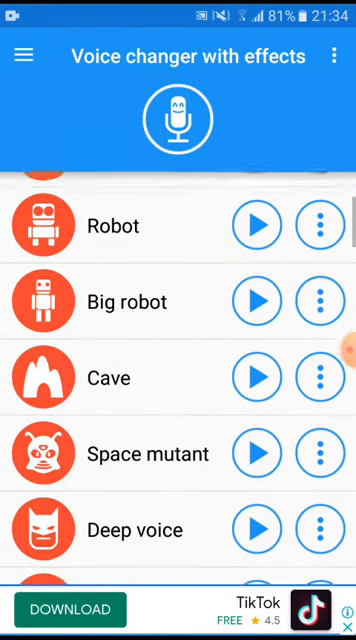
Play the recording with the Hexafluoride effect and scroll further down the effects list.
scroll("down", 3)
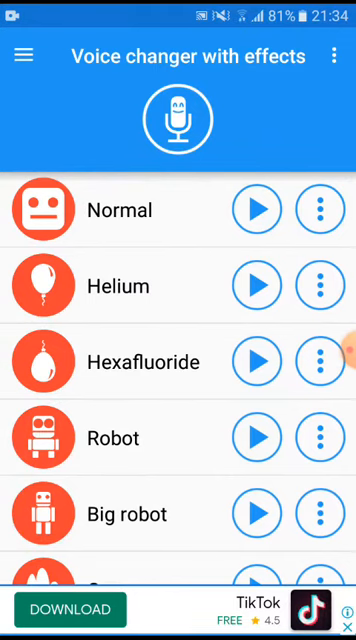
left_click(257, 361)
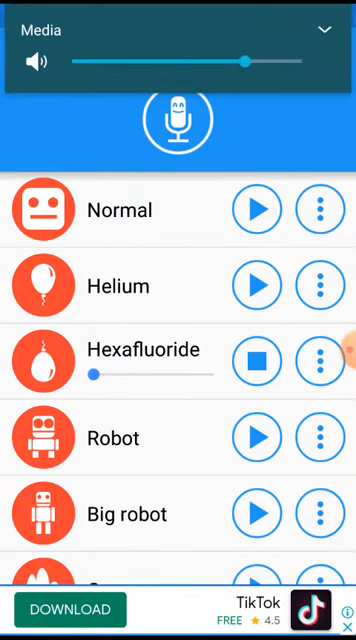
scroll("down", 3)
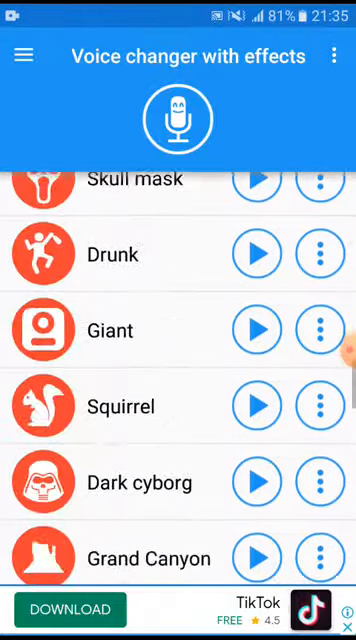
scroll("down", 3)
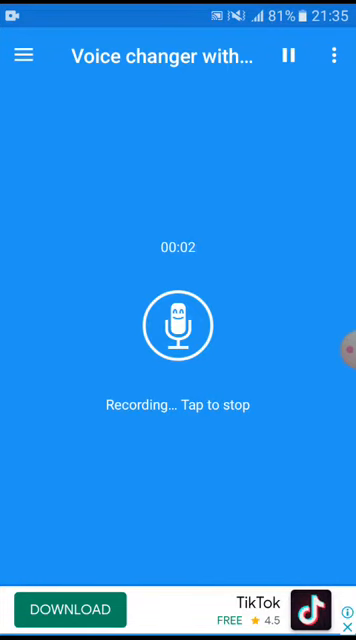
Stop the new recording and play it back with the Overlord effect.
left_click(178, 324)
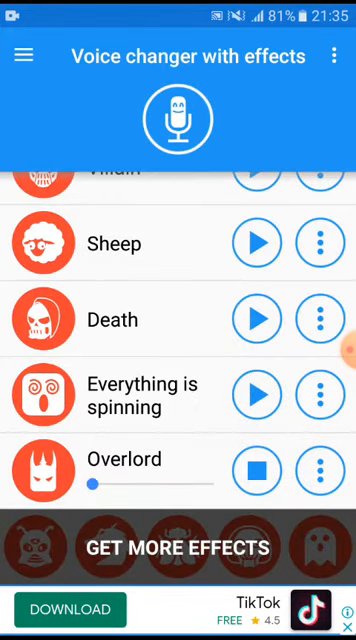
left_click(320, 470)
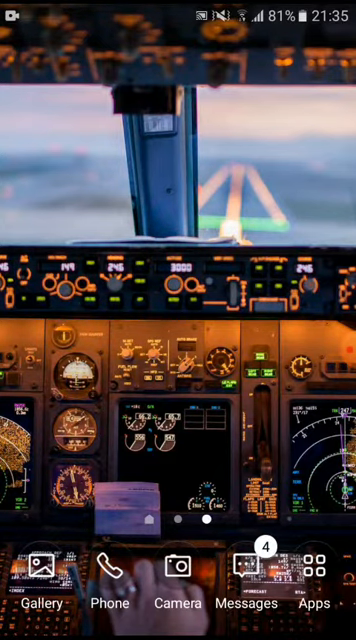
View the Camera's selfie view, exit it, and open the Google apps folder.
left_click(178, 576)
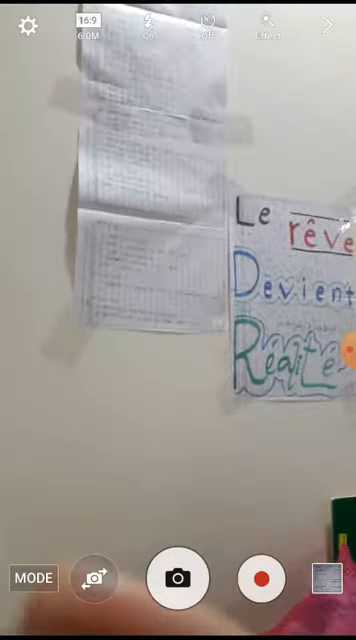
left_click(95, 578)
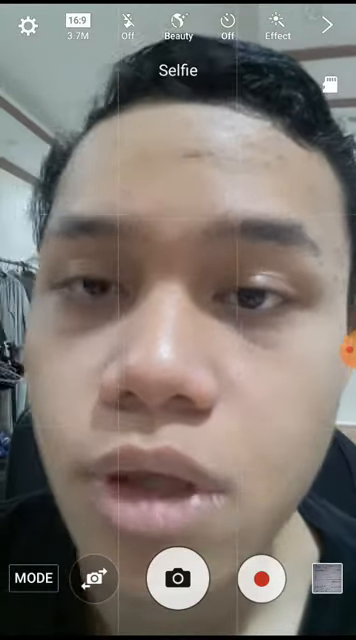
left_click(94, 578)
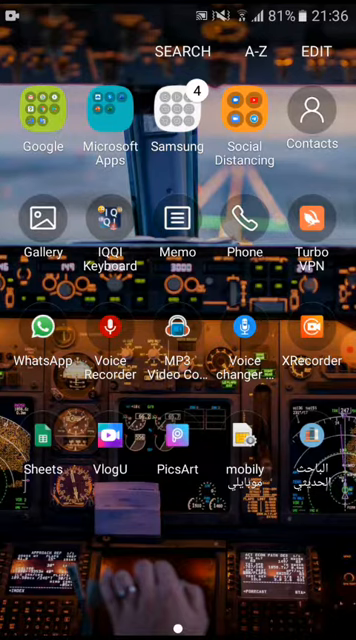
left_click(41, 107)
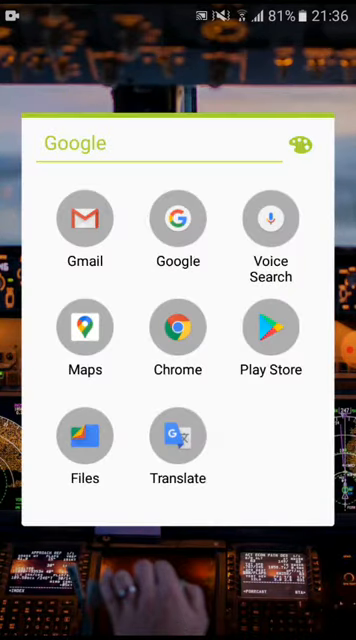